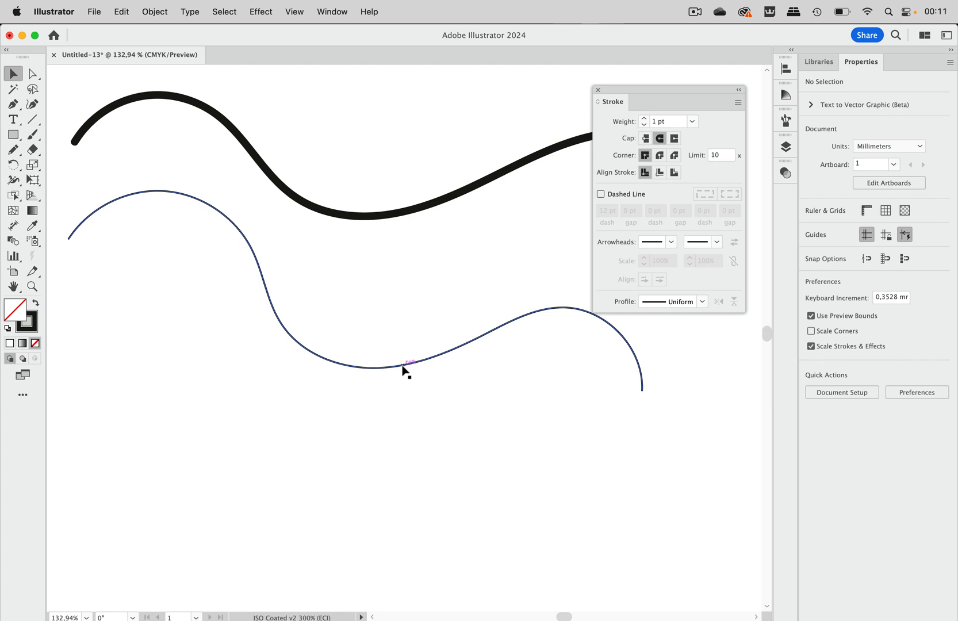
Step: Show the Control panel and reveal the brush list for the selected path
left_click(406, 365)
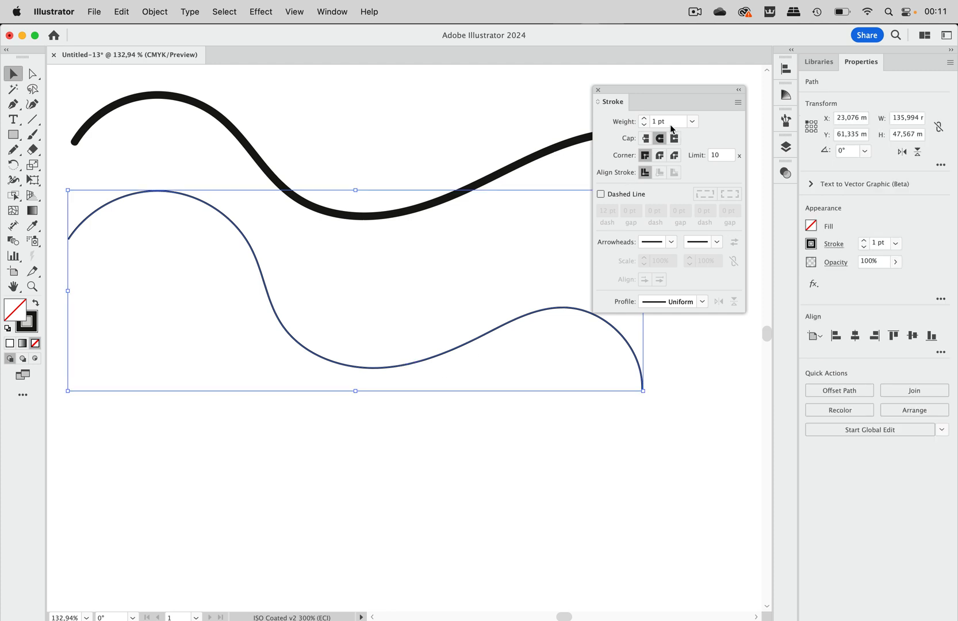
mouse_move(463, 375)
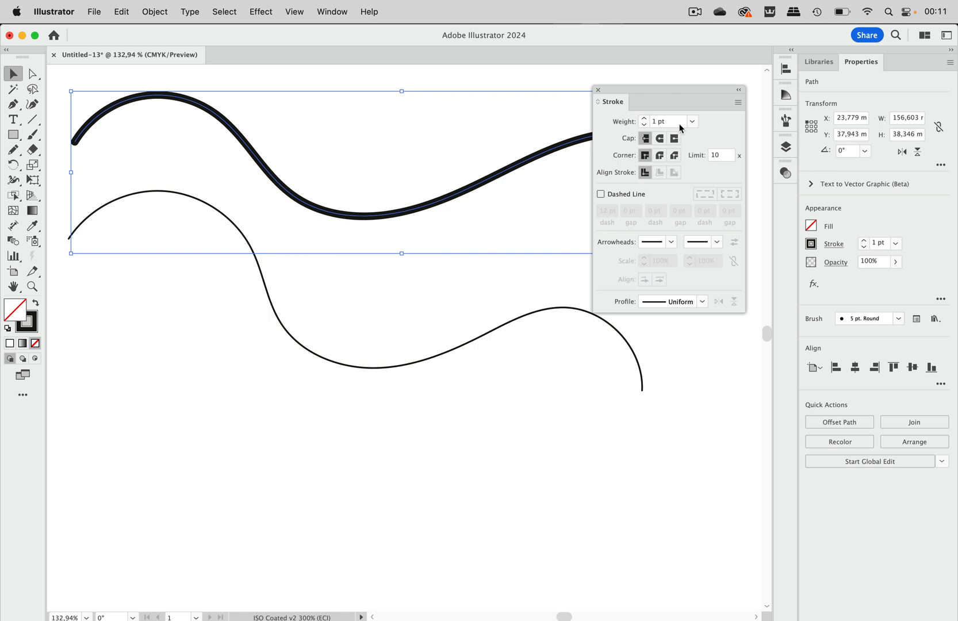
mouse_move(493, 208)
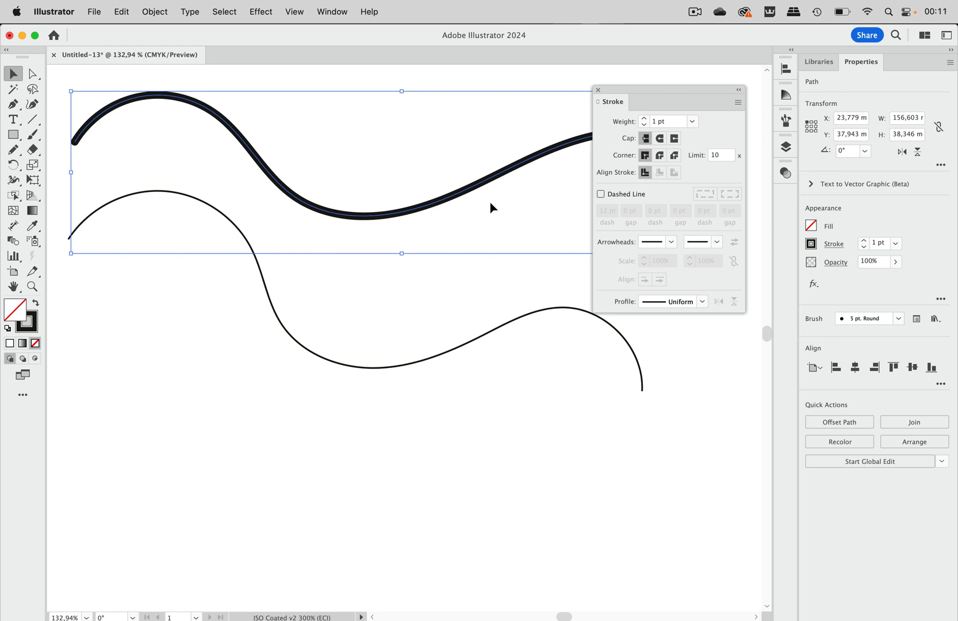
mouse_move(485, 334)
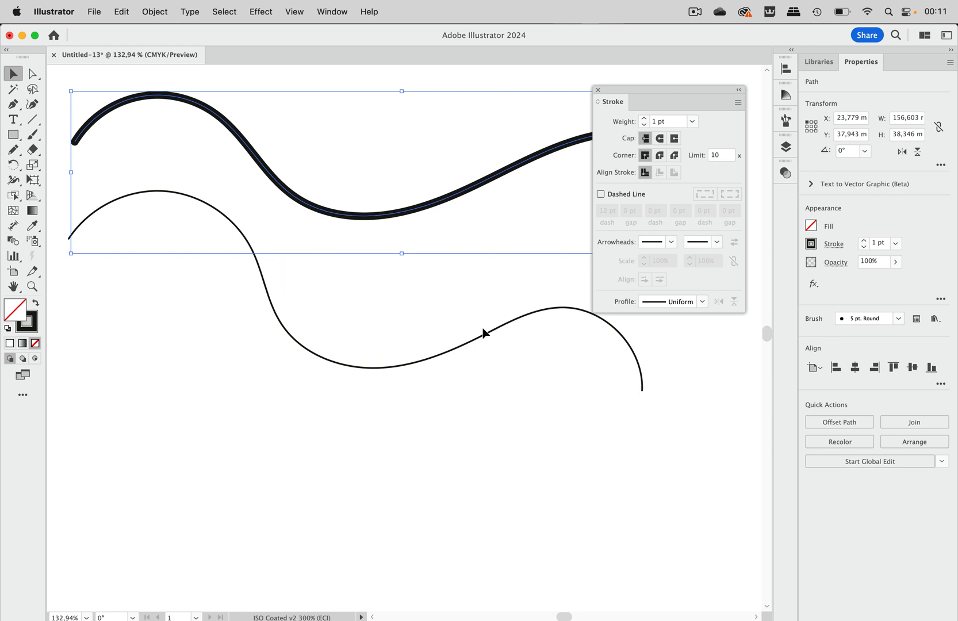
mouse_move(471, 202)
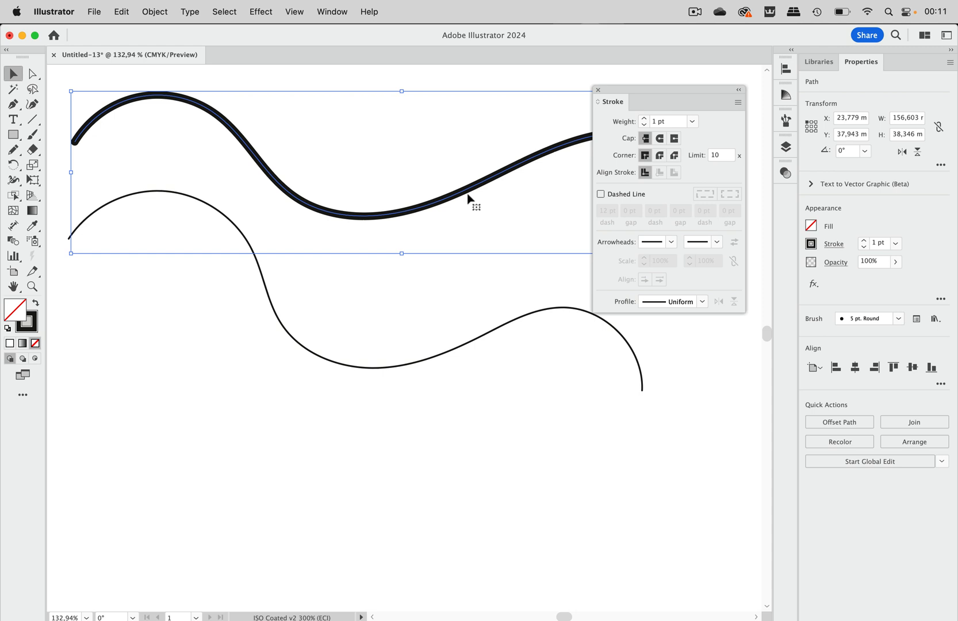
mouse_move(463, 370)
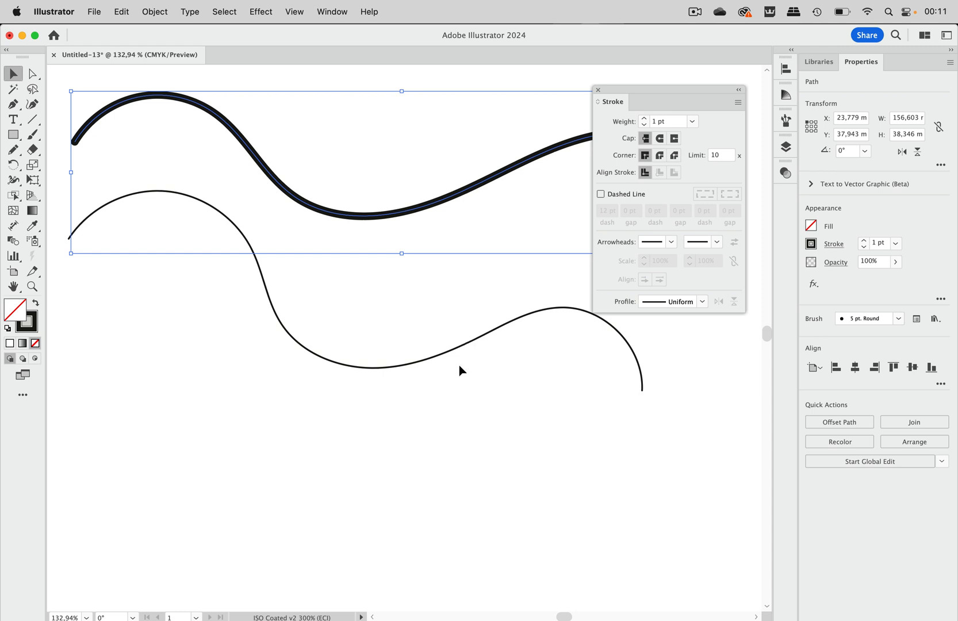
mouse_move(391, 139)
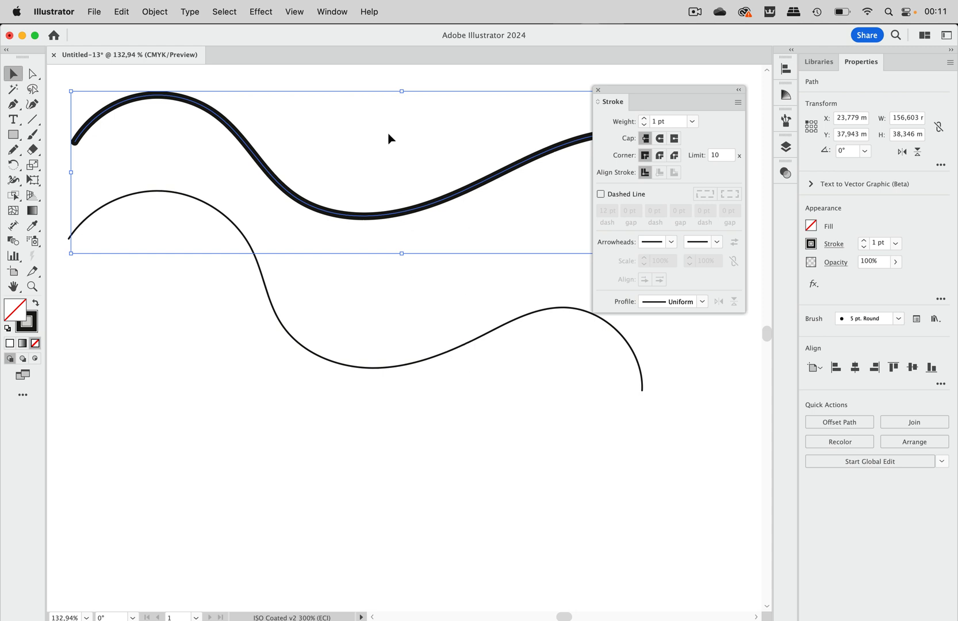
mouse_move(351, 53)
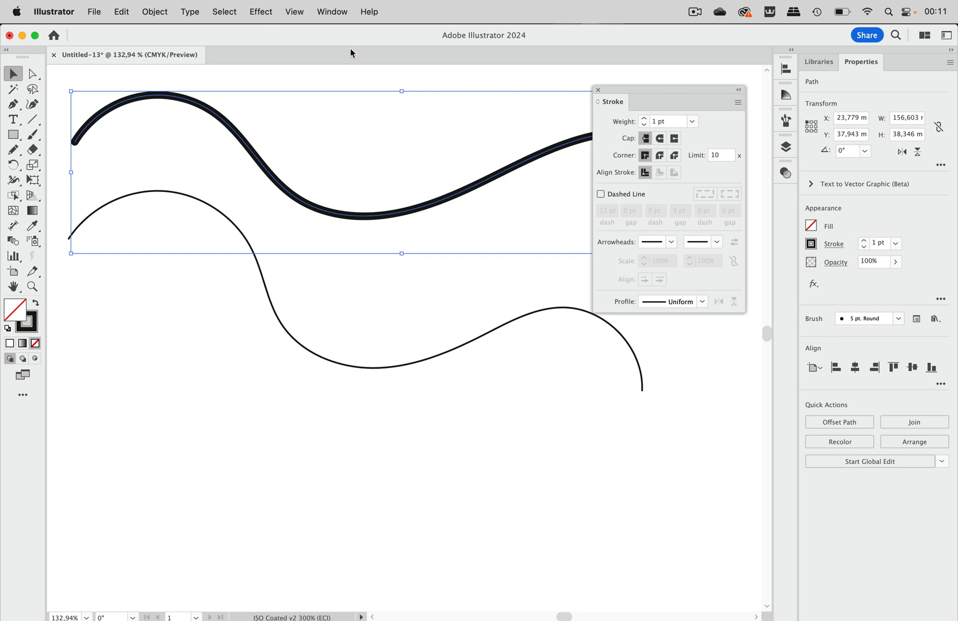
mouse_move(464, 287)
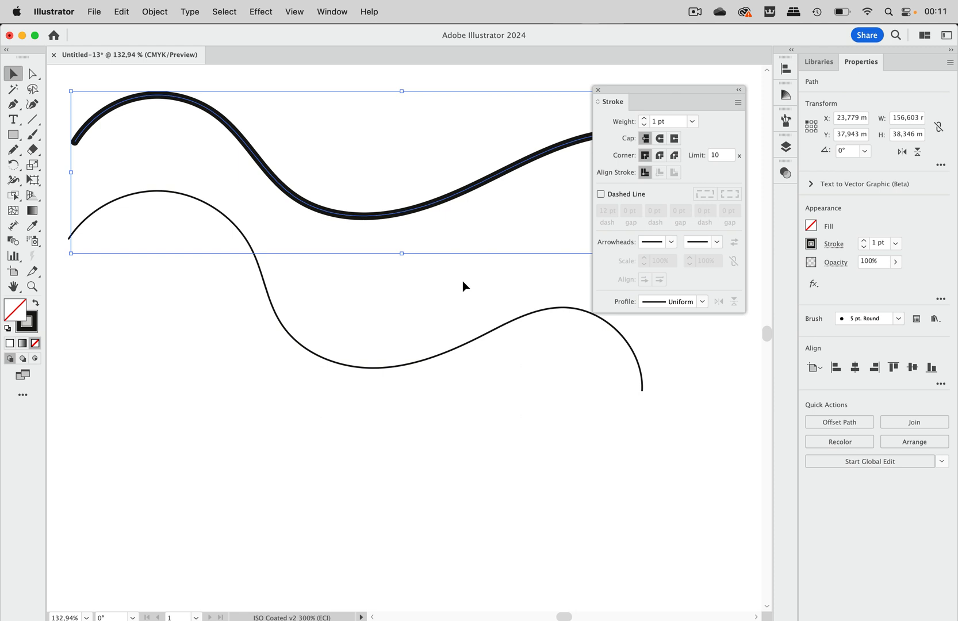
mouse_move(790, 399)
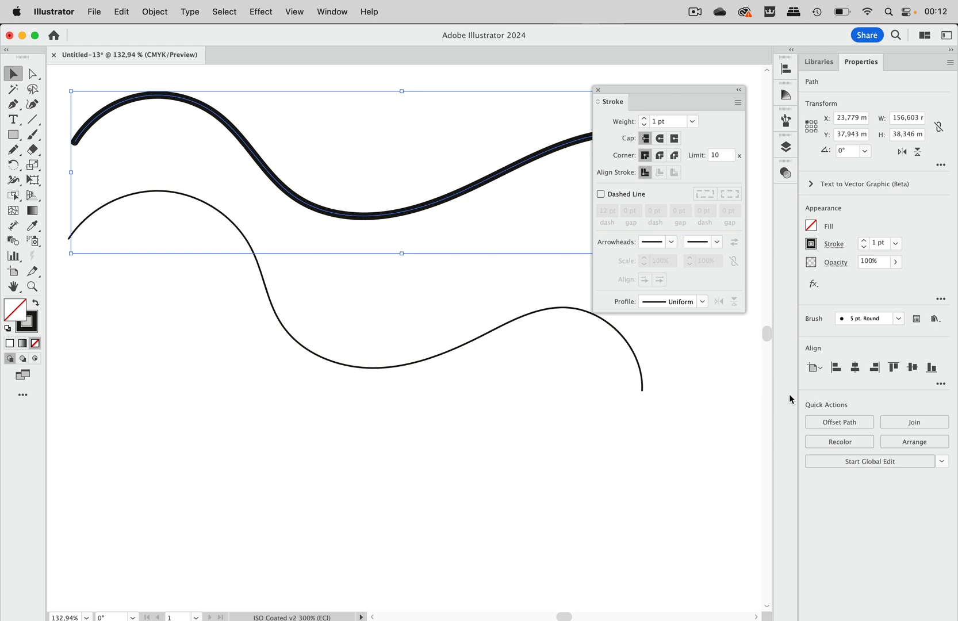
left_click(332, 11)
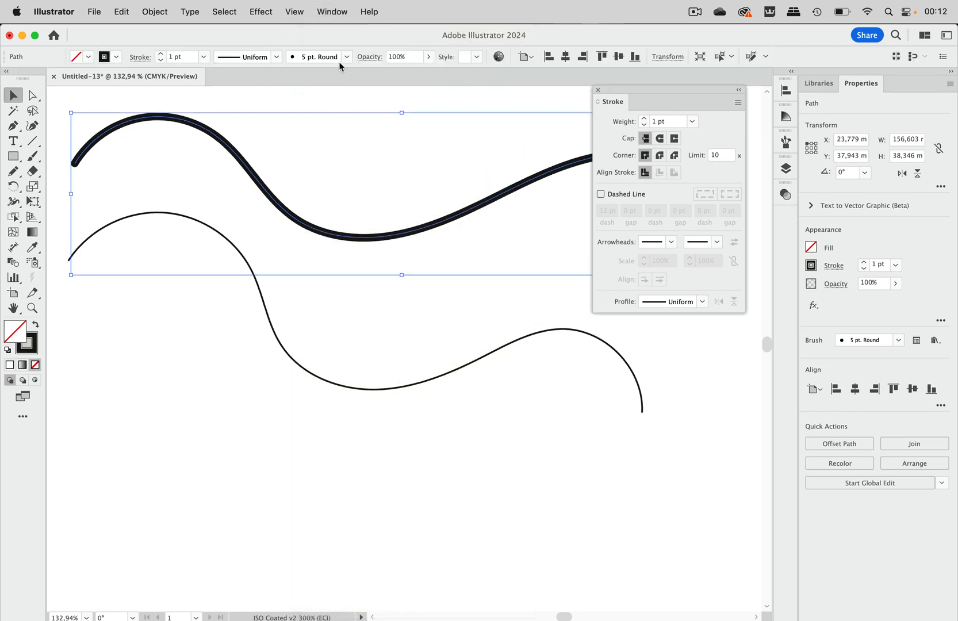
mouse_move(322, 40)
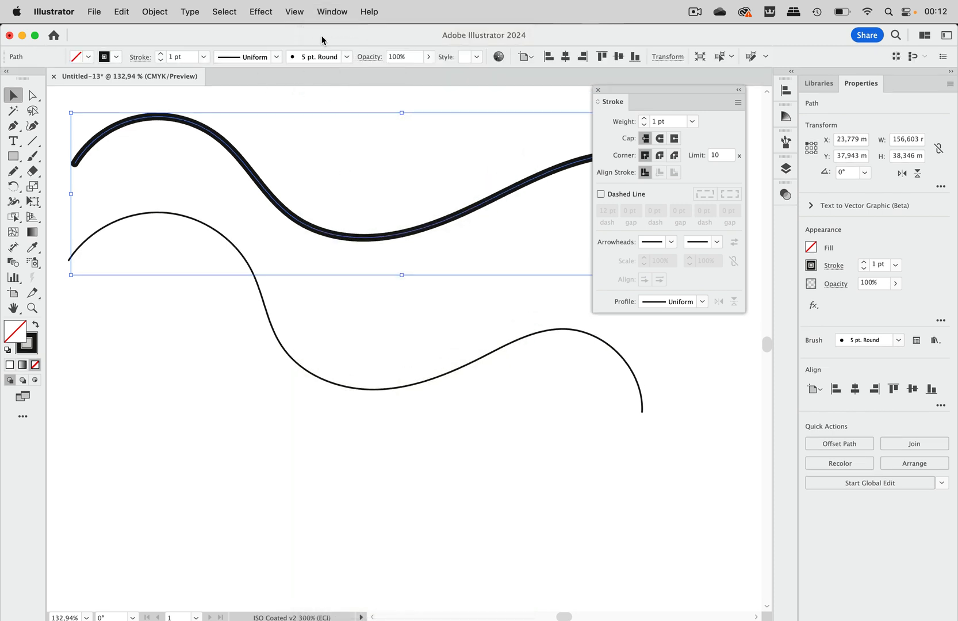
mouse_move(326, 44)
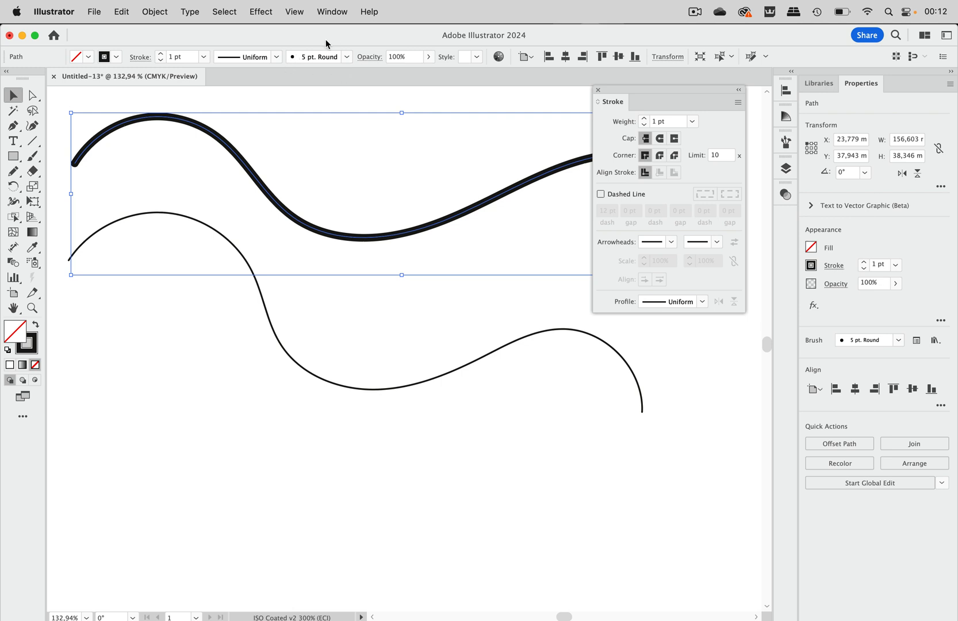
left_click(347, 56)
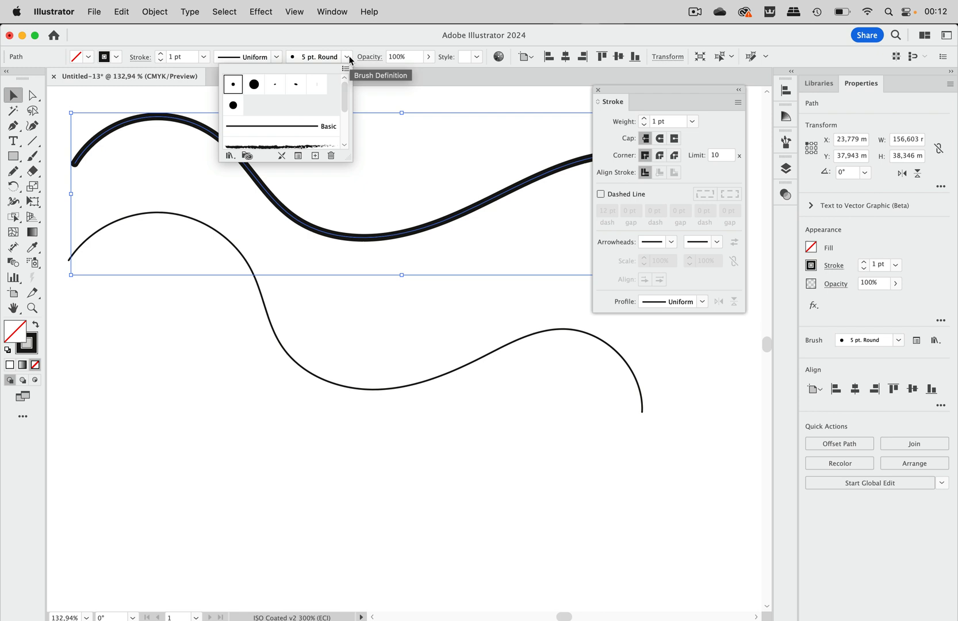
mouse_move(351, 44)
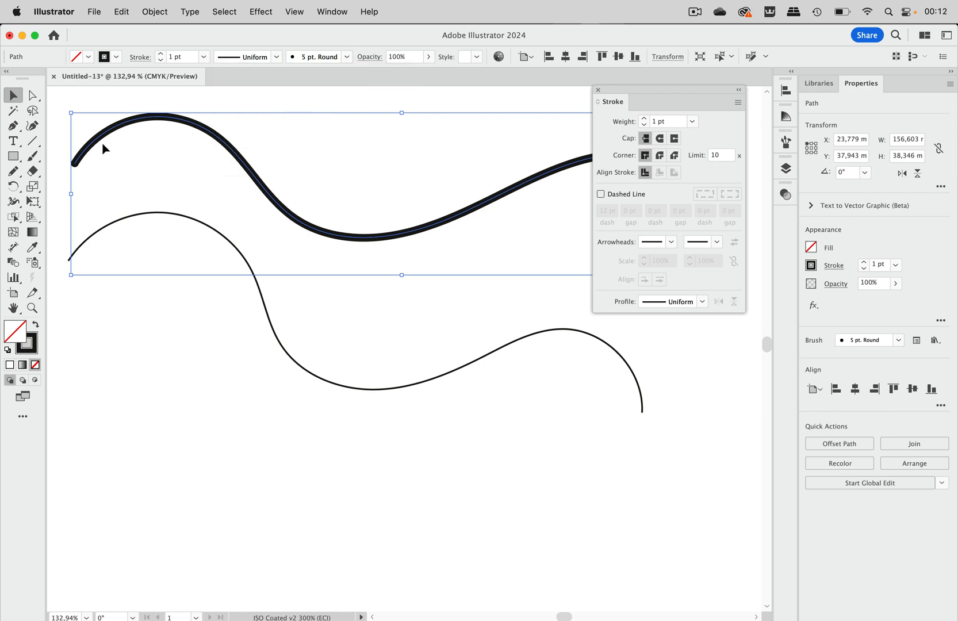
mouse_move(508, 211)
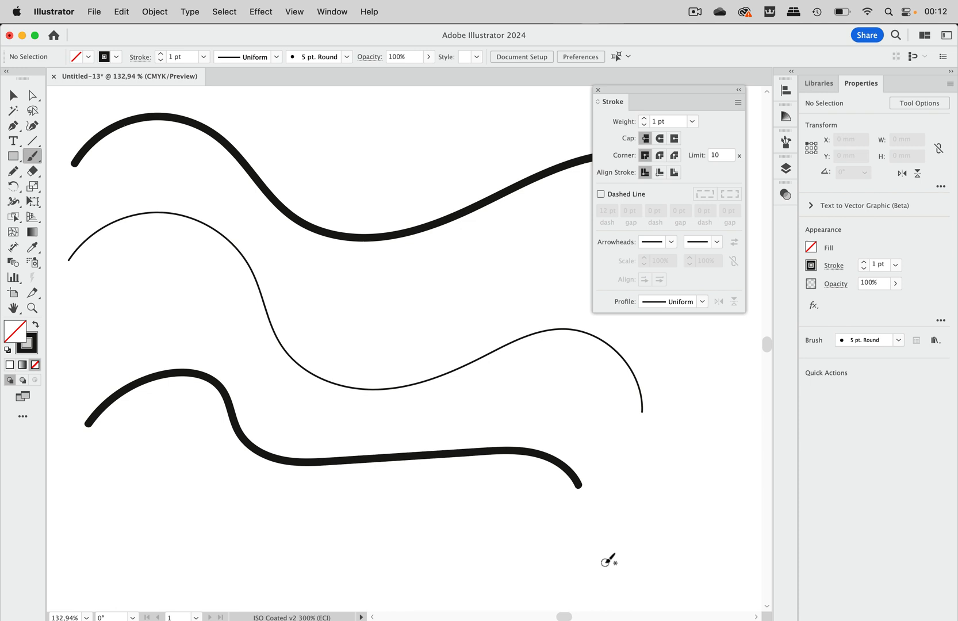
mouse_move(309, 392)
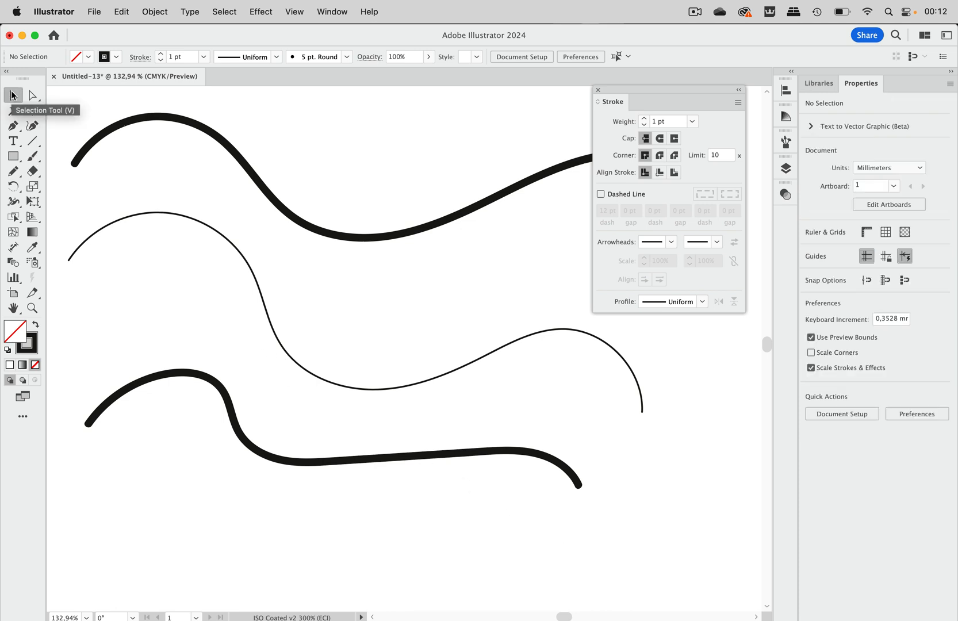
mouse_move(360, 181)
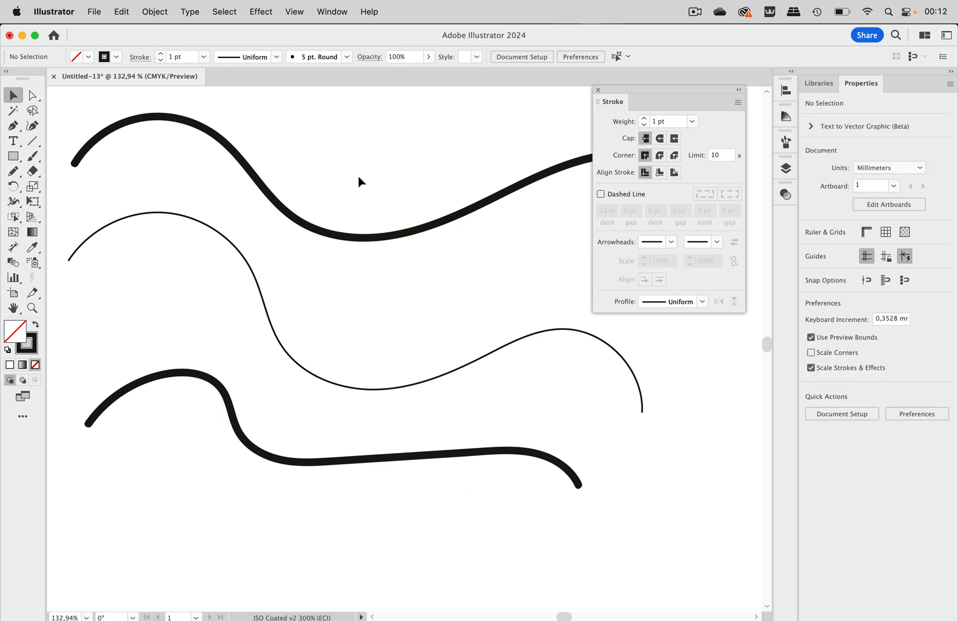
mouse_move(345, 176)
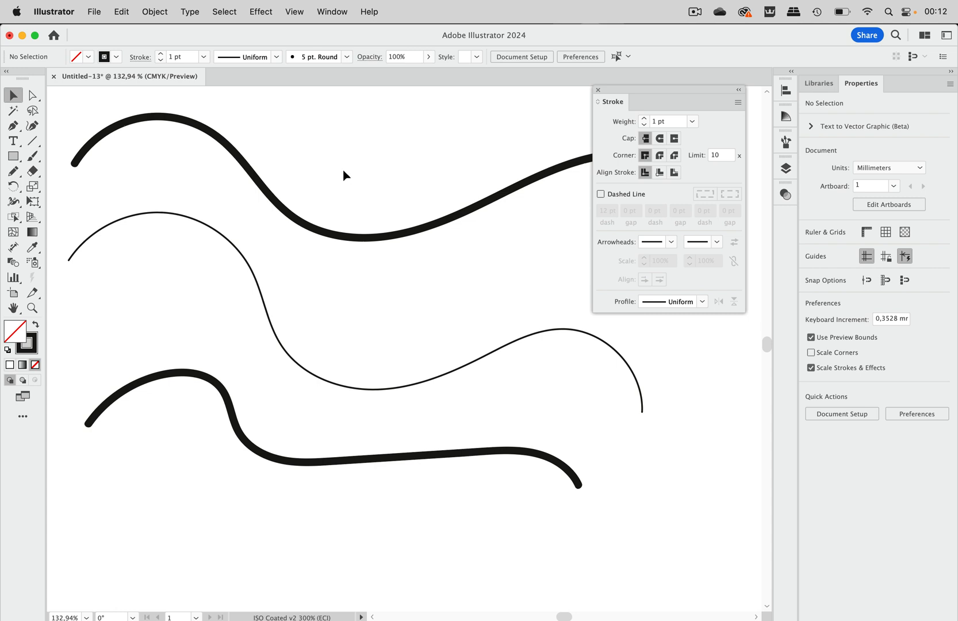
mouse_move(337, 254)
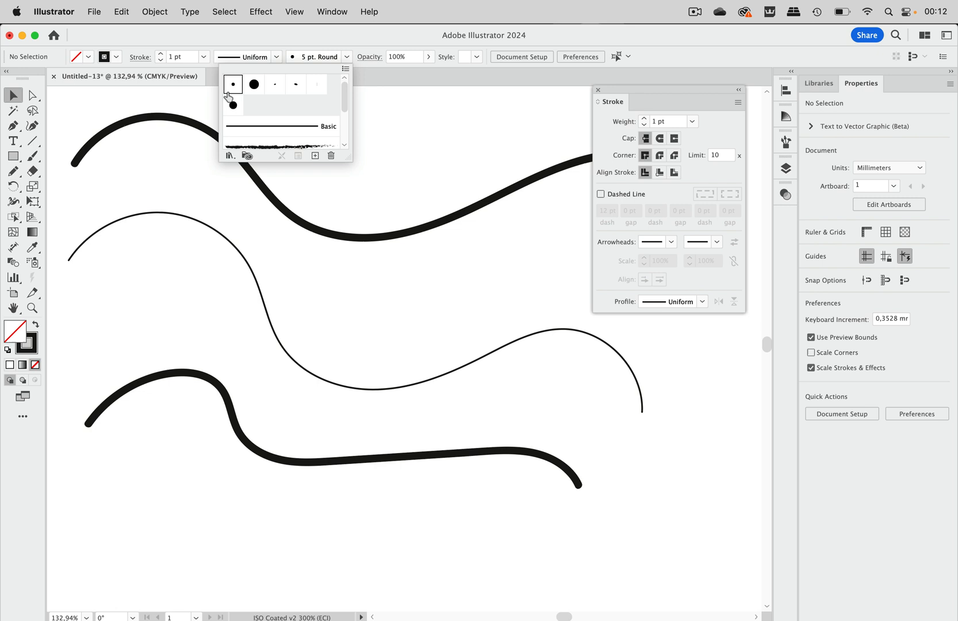
mouse_move(245, 94)
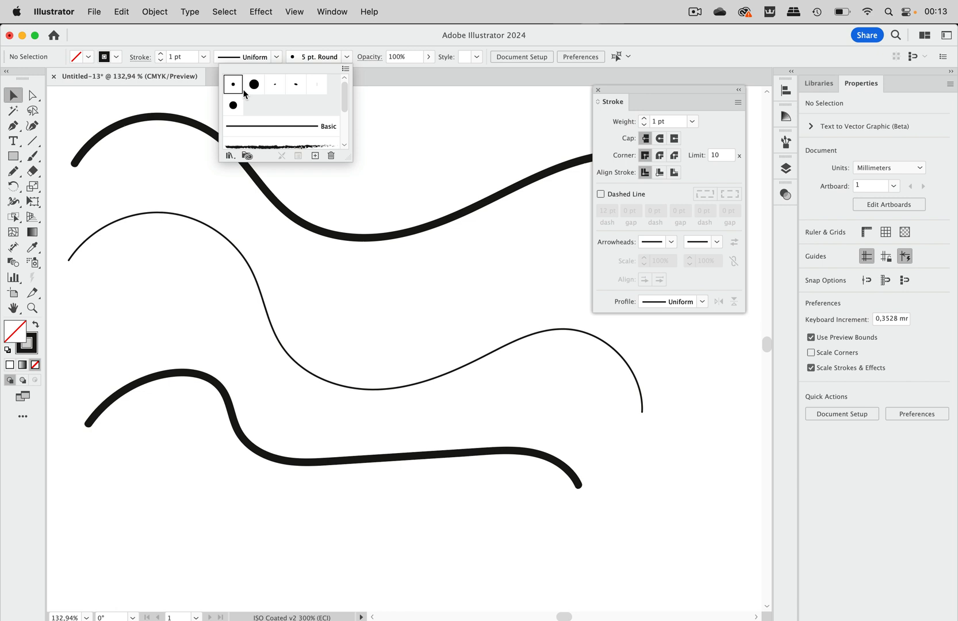
mouse_move(291, 37)
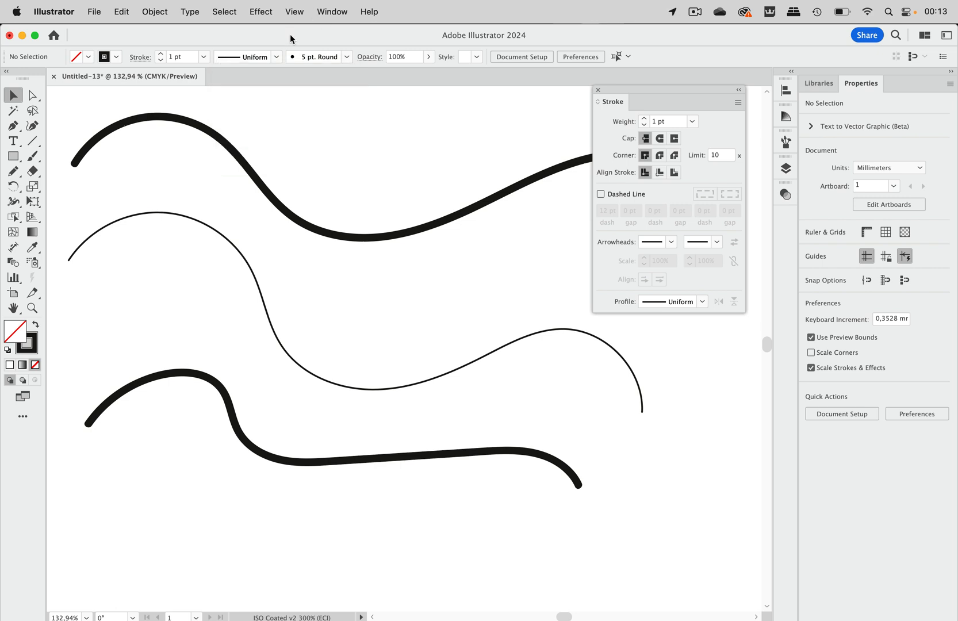
mouse_move(88, 166)
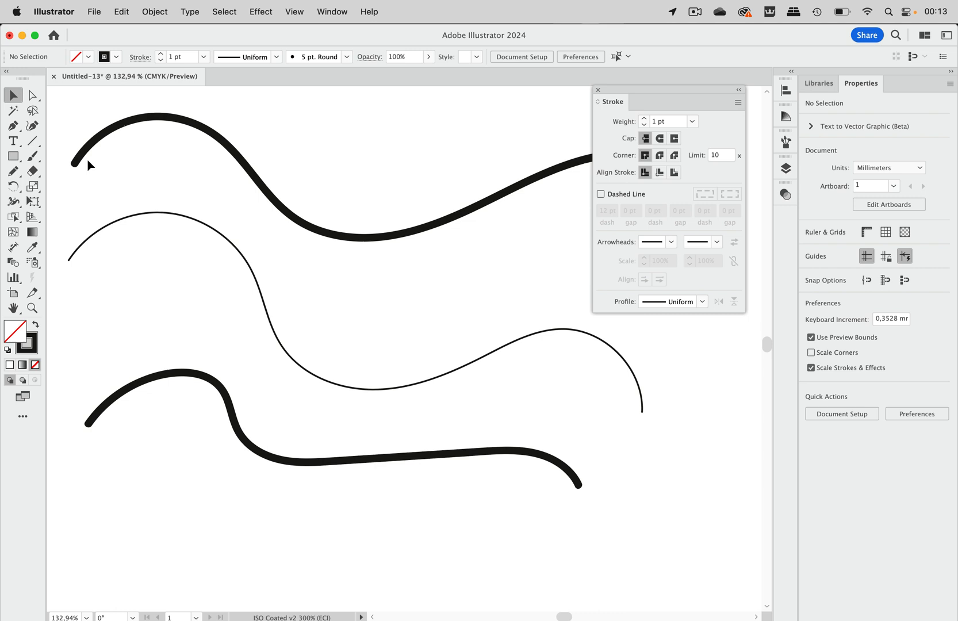
mouse_move(294, 195)
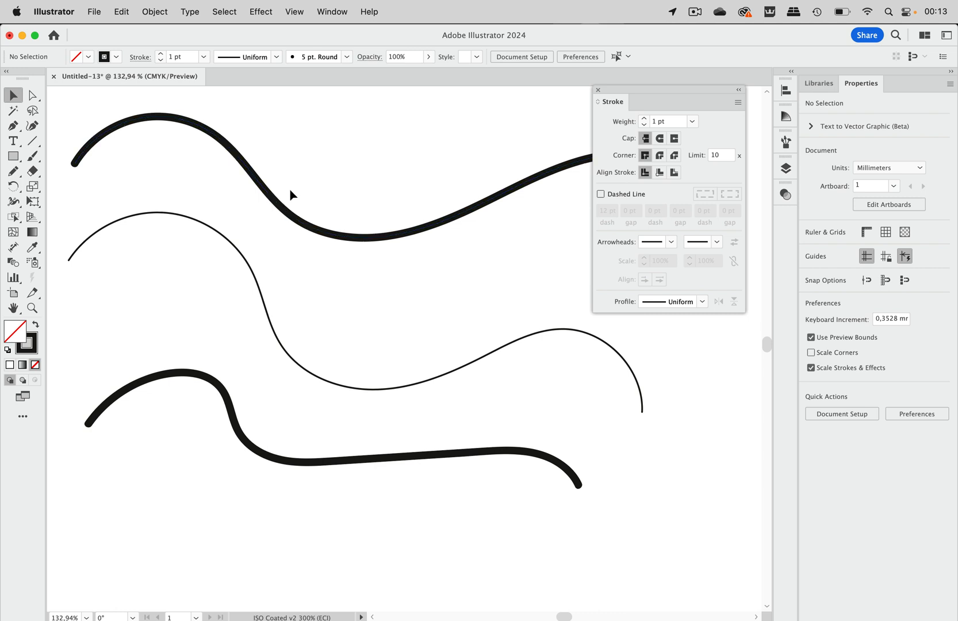
mouse_move(583, 147)
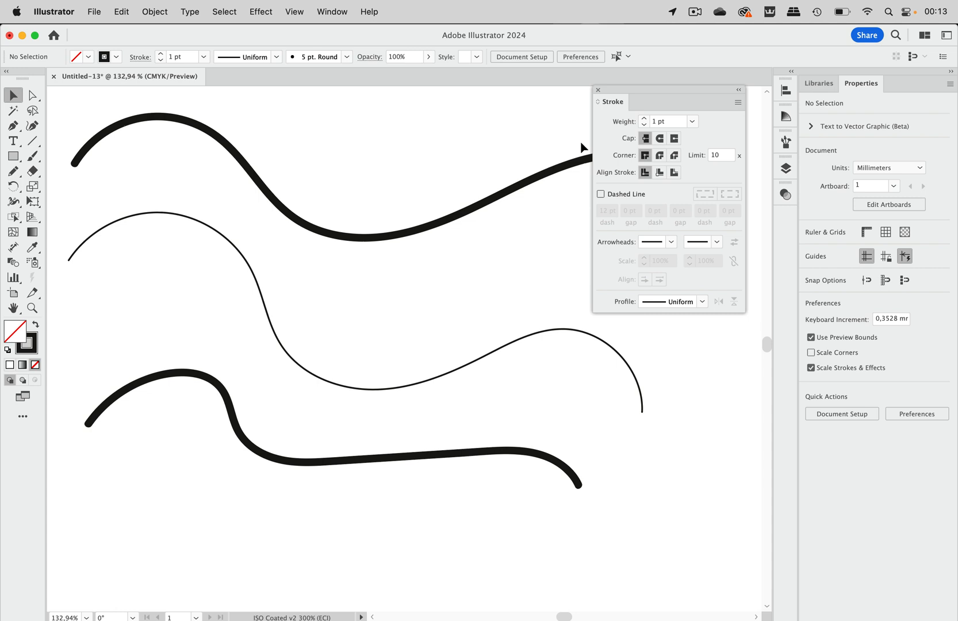
mouse_move(529, 144)
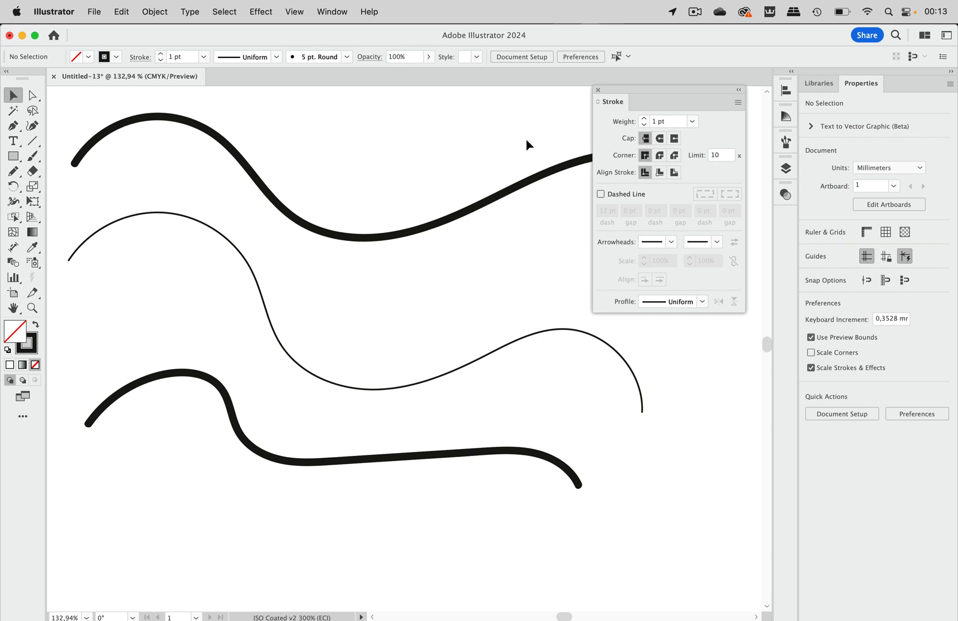
mouse_move(656, 108)
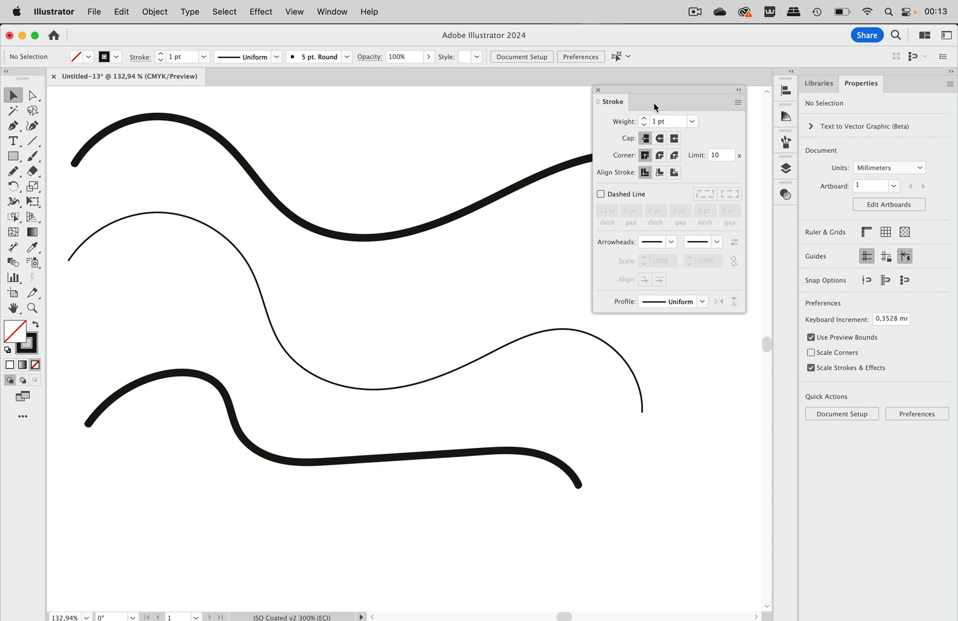
mouse_move(465, 146)
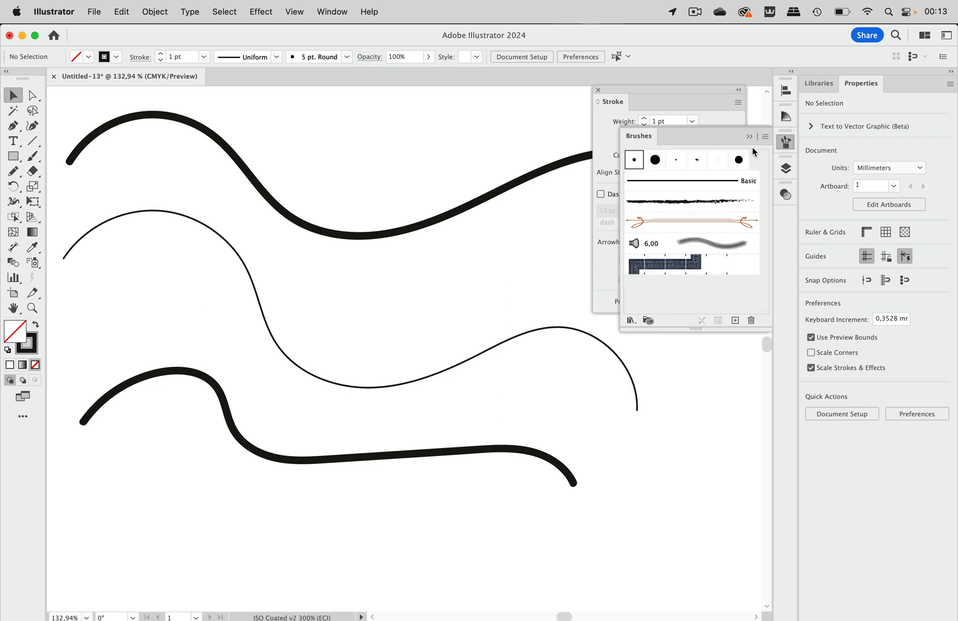
mouse_move(627, 162)
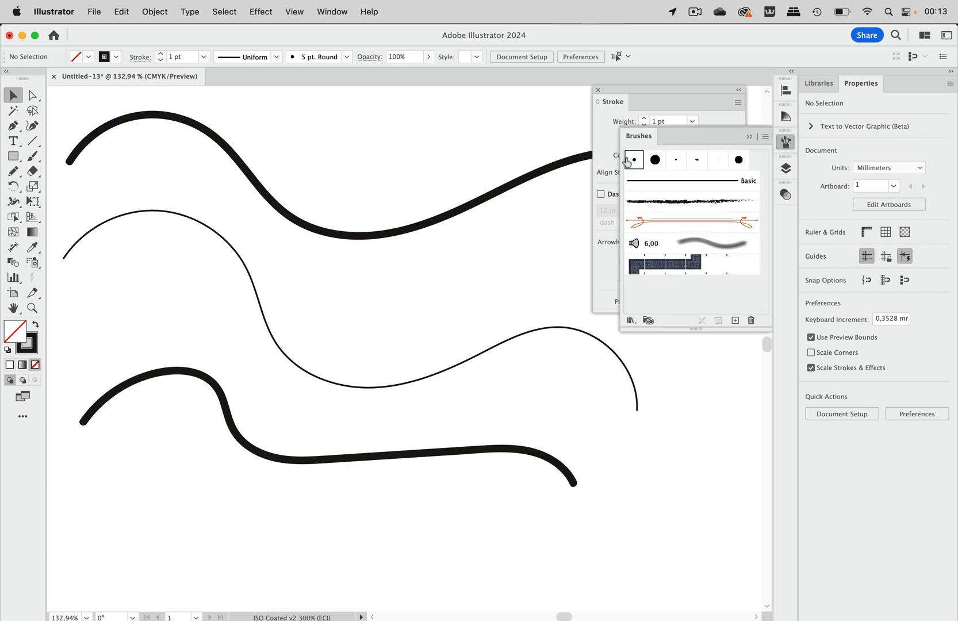
double_click(656, 160)
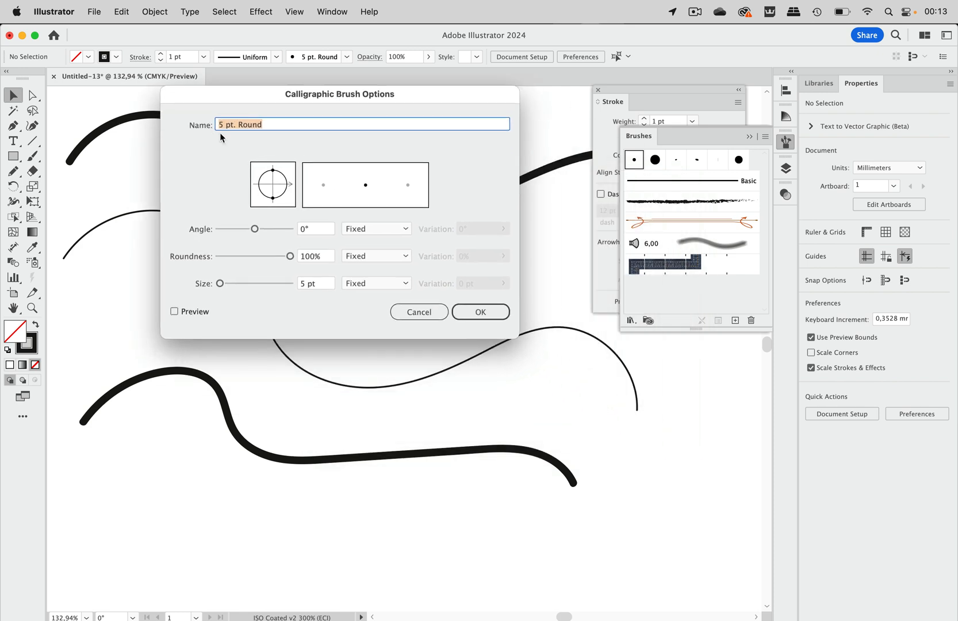
mouse_move(334, 250)
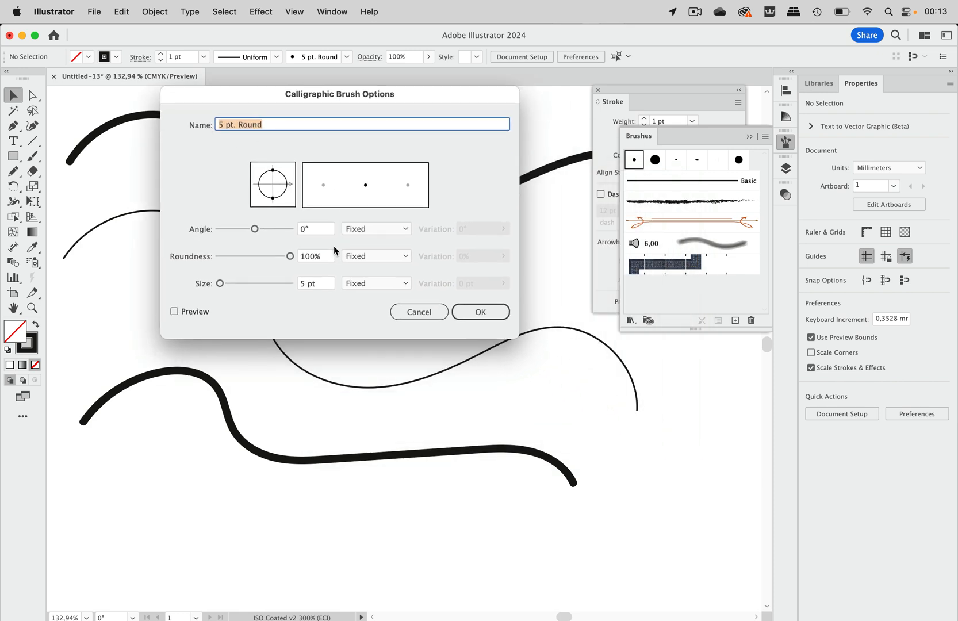
mouse_move(280, 286)
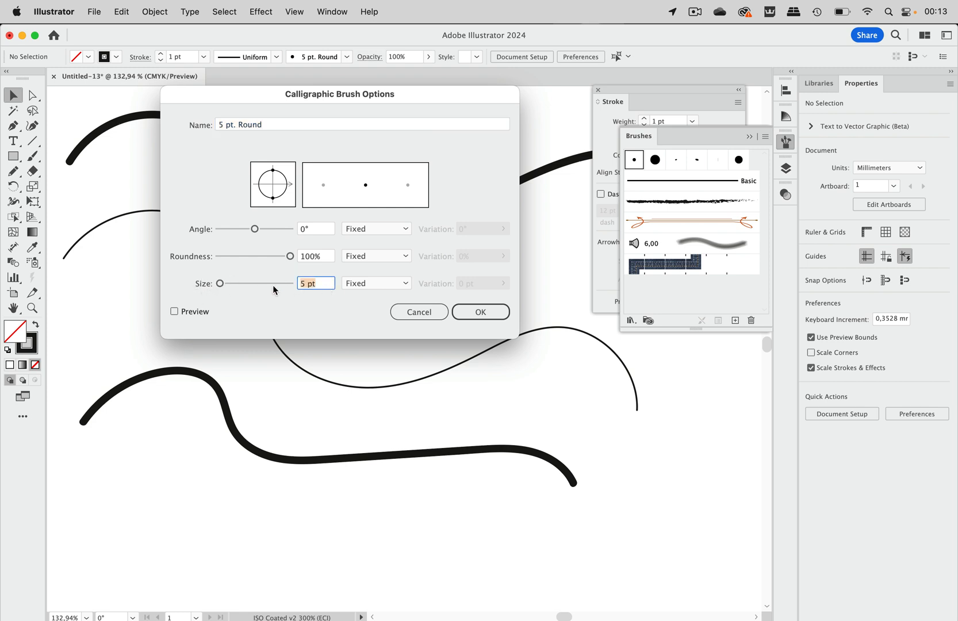
left_click(419, 312)
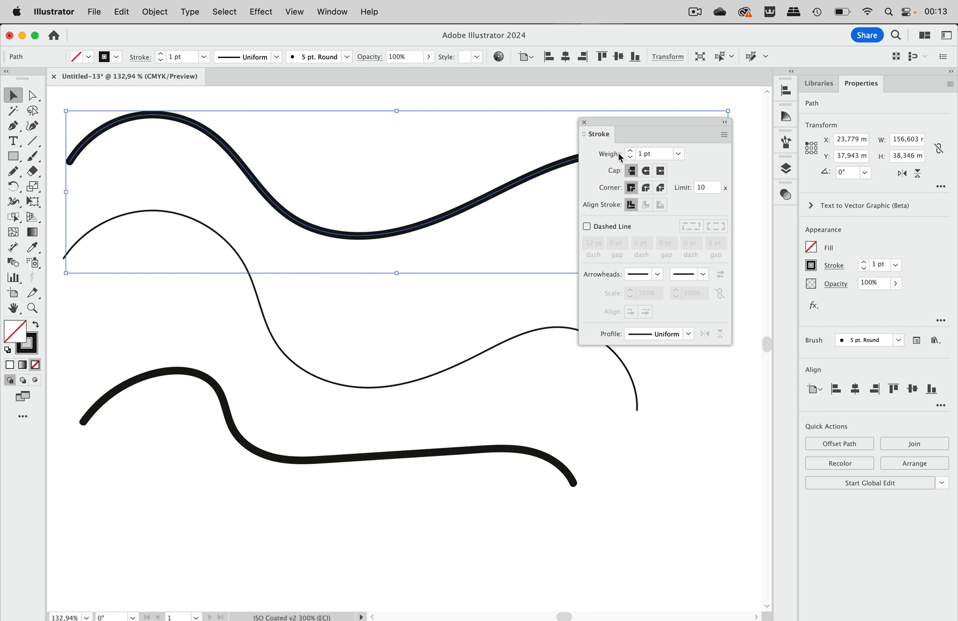
Step: Set the top brushed path's stroke weight to 2 pt, then select the middle path
left_click(677, 153)
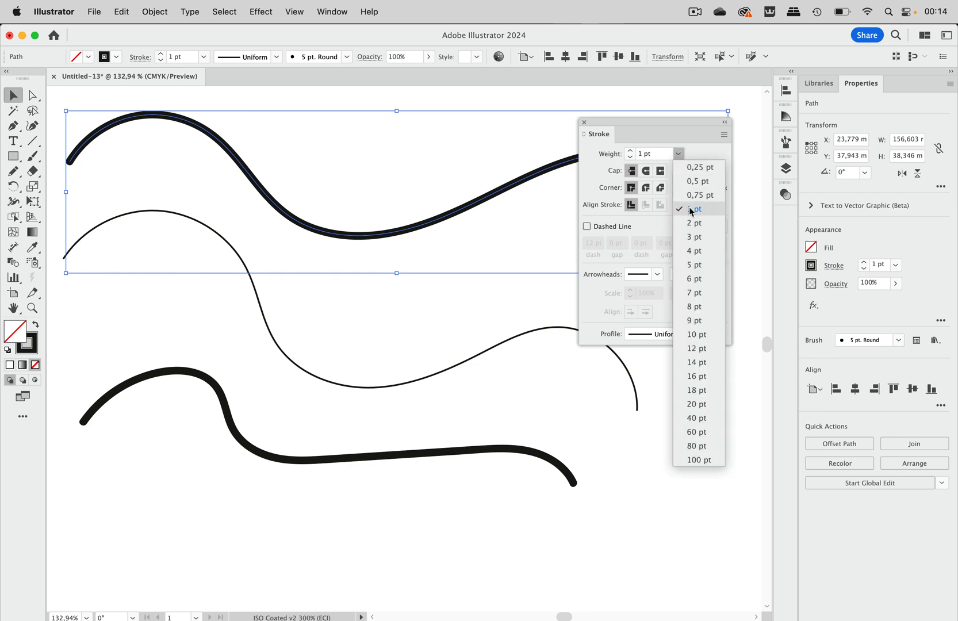
left_click(692, 223)
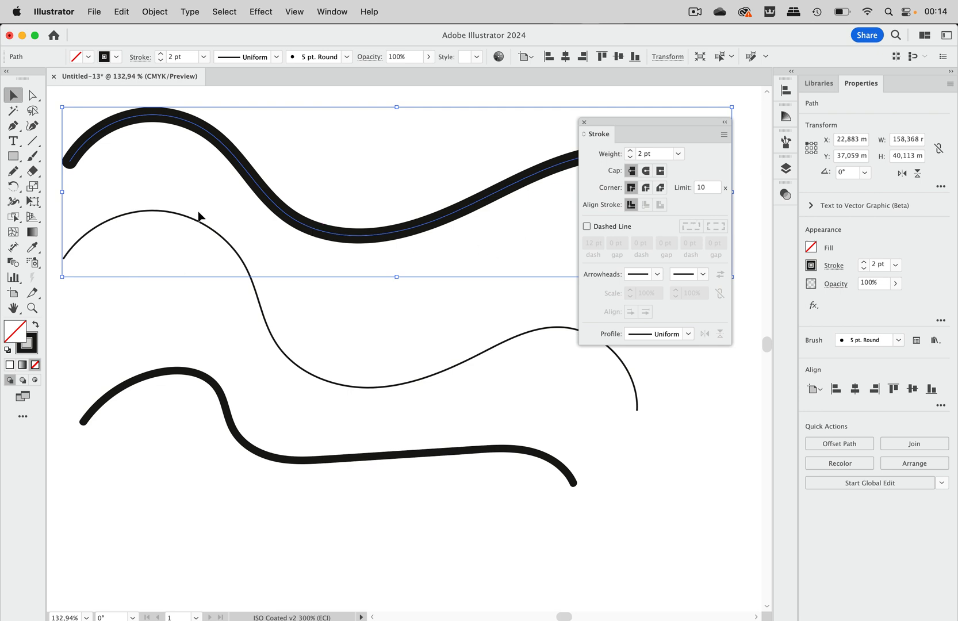
left_click(208, 236)
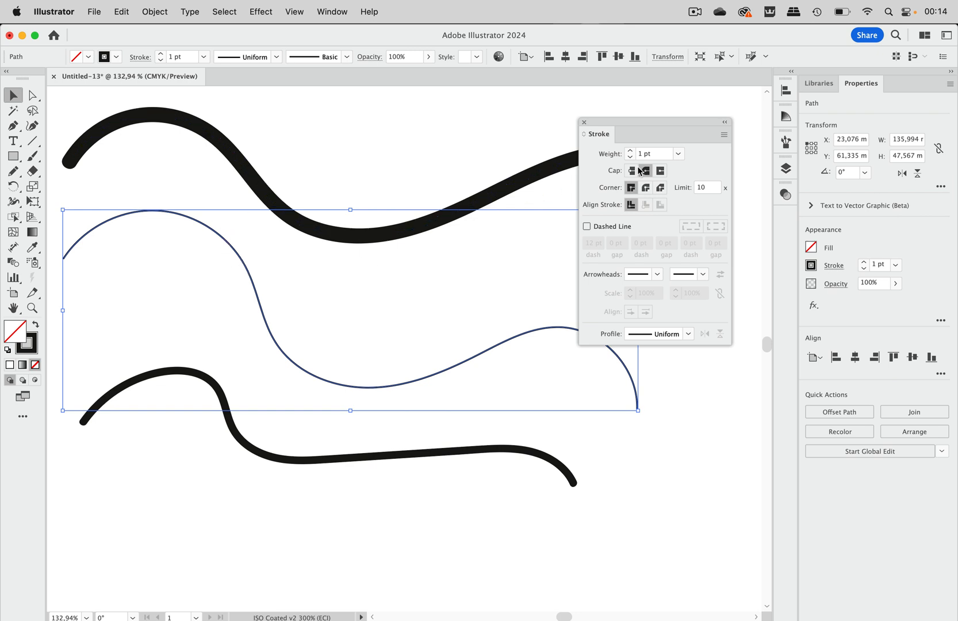
Step: Give the plain middle path a 10 pt stroke weight
left_click(678, 153)
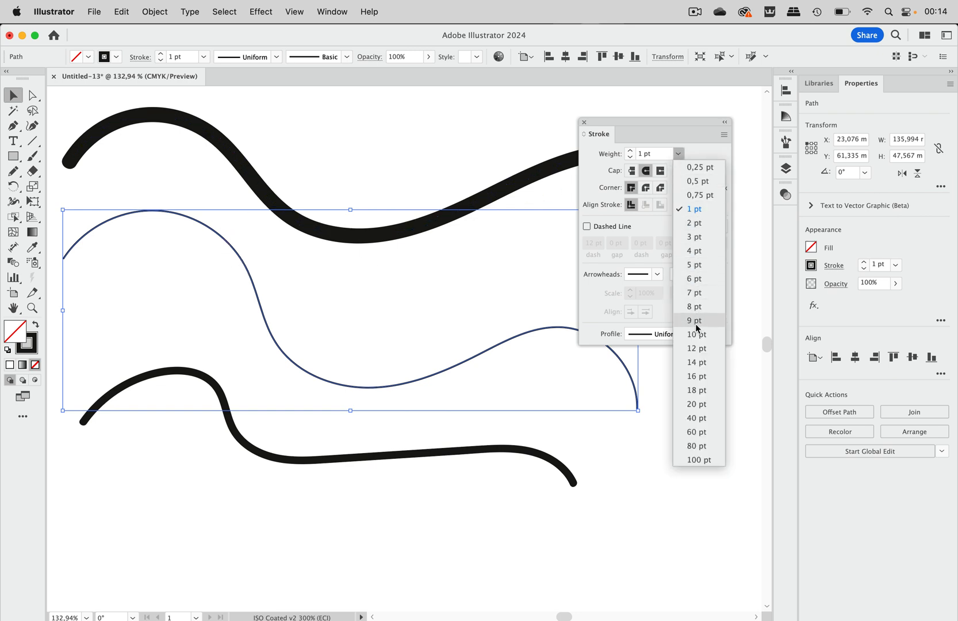
left_click(696, 333)
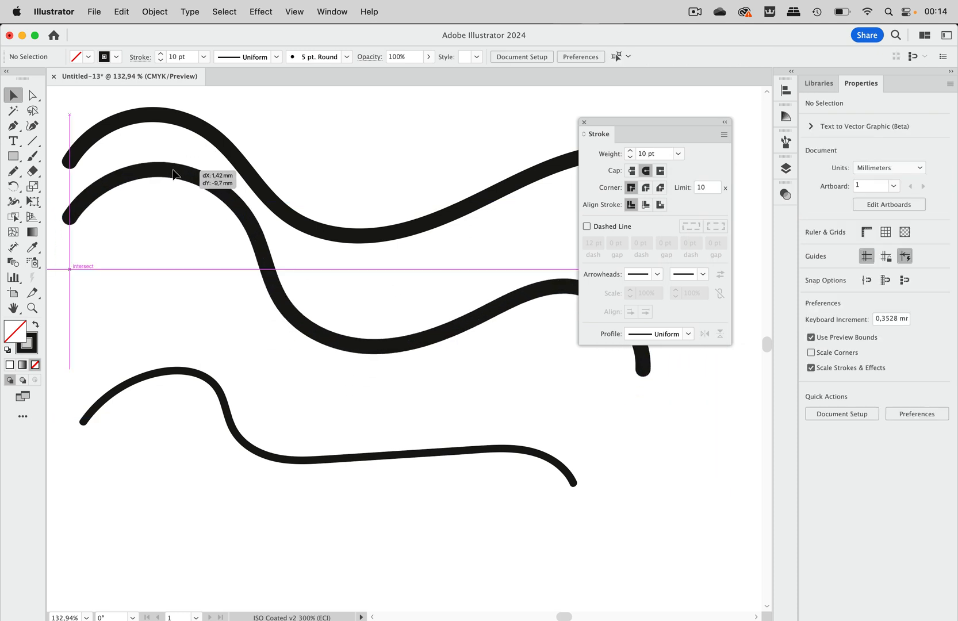
left_click(171, 176)
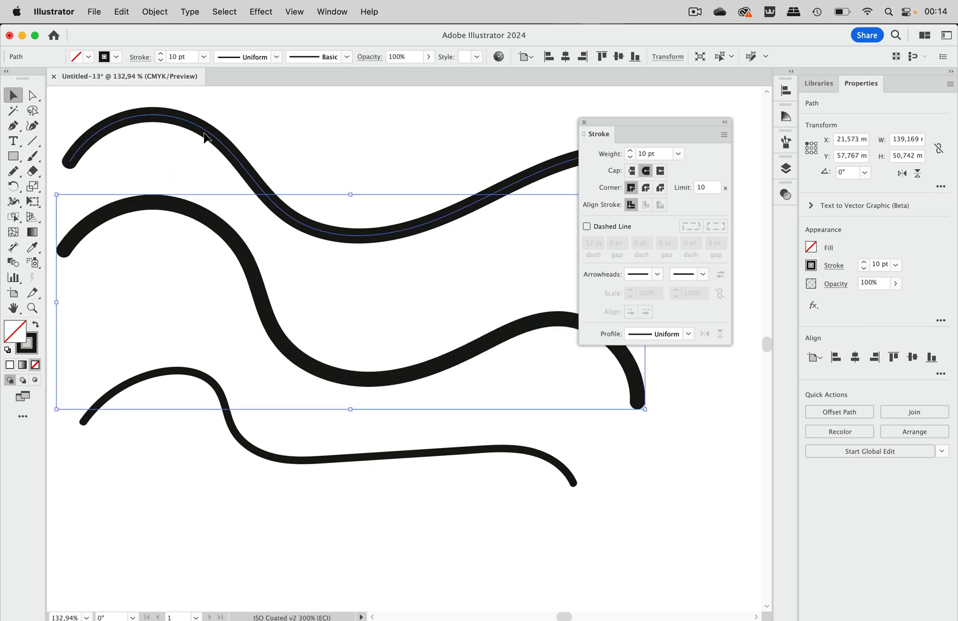
Step: Reduce the top brushed path's stroke weight to 0.5 pt
left_click(678, 153)
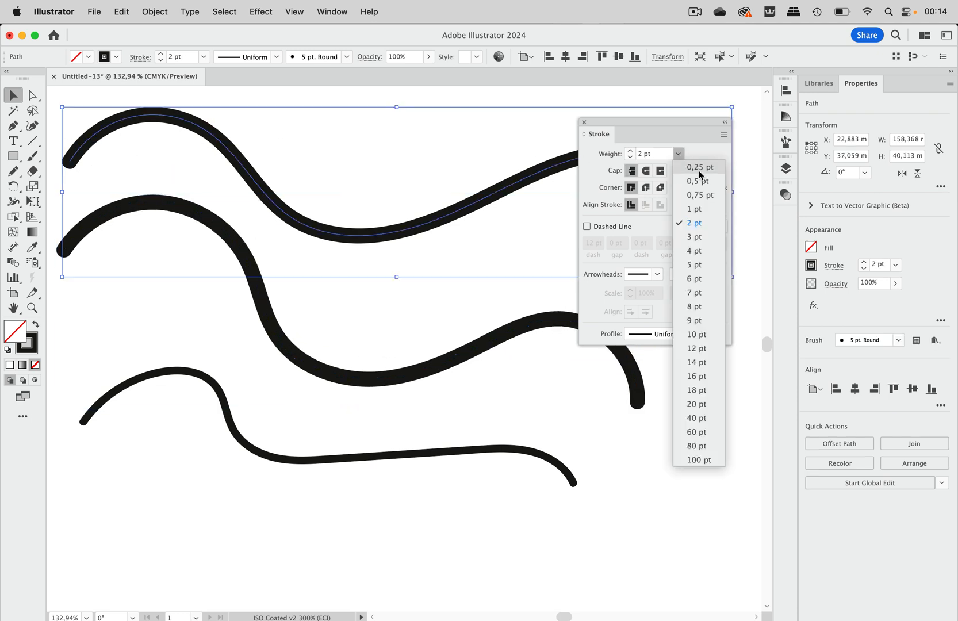
left_click(698, 181)
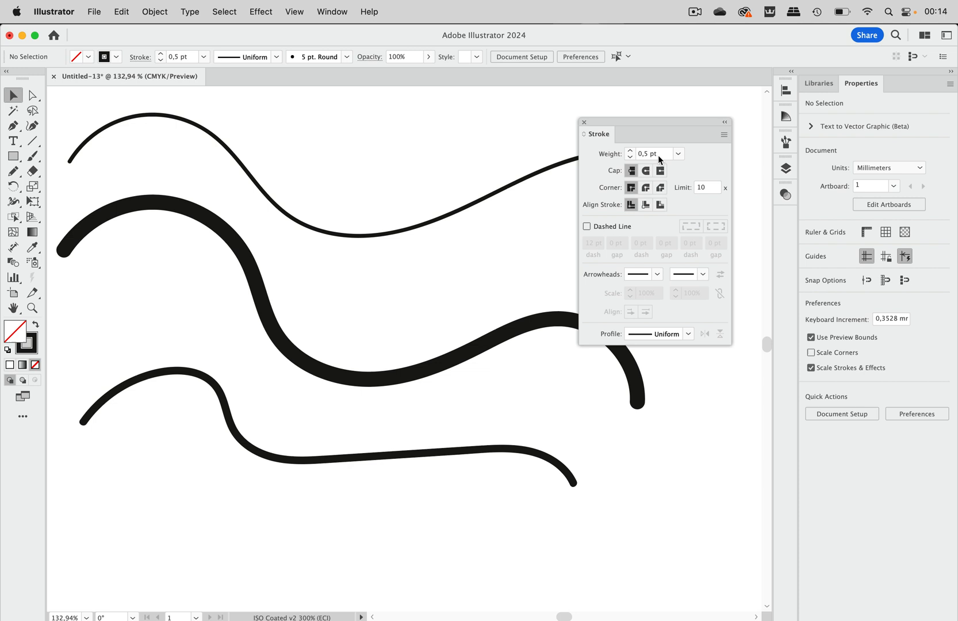
mouse_move(581, 118)
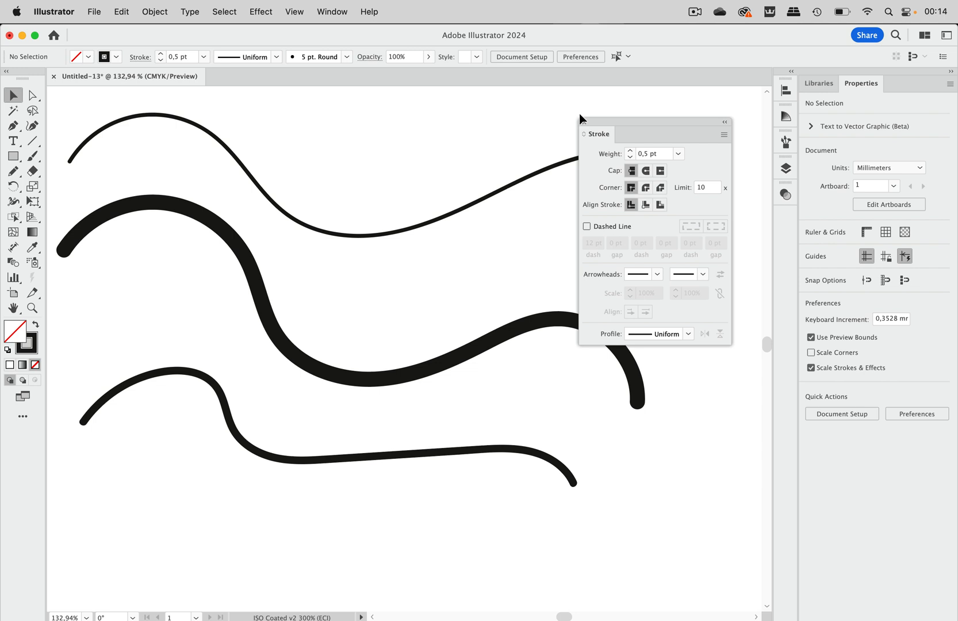
mouse_move(122, 177)
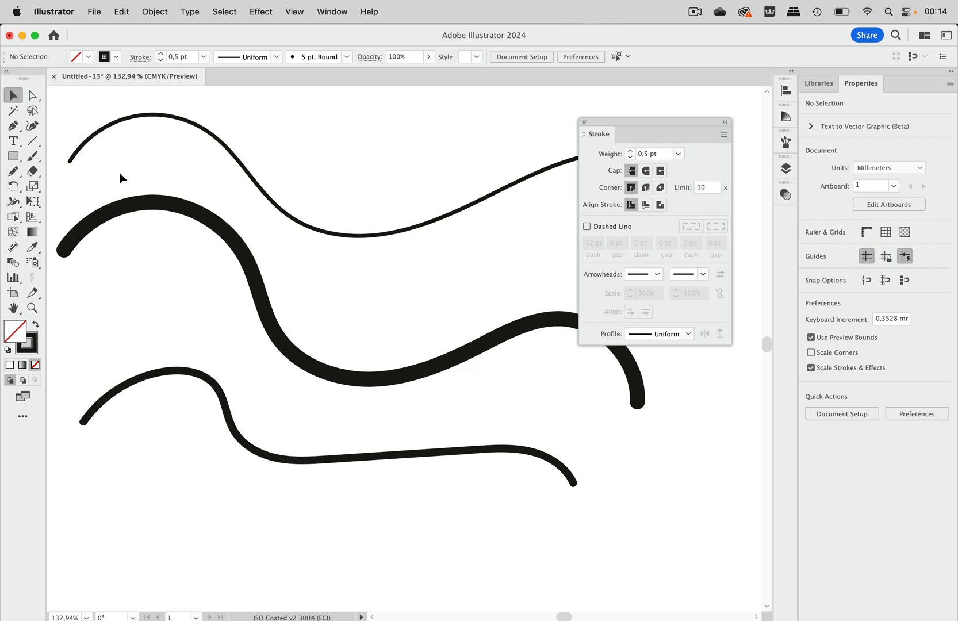
mouse_move(14, 171)
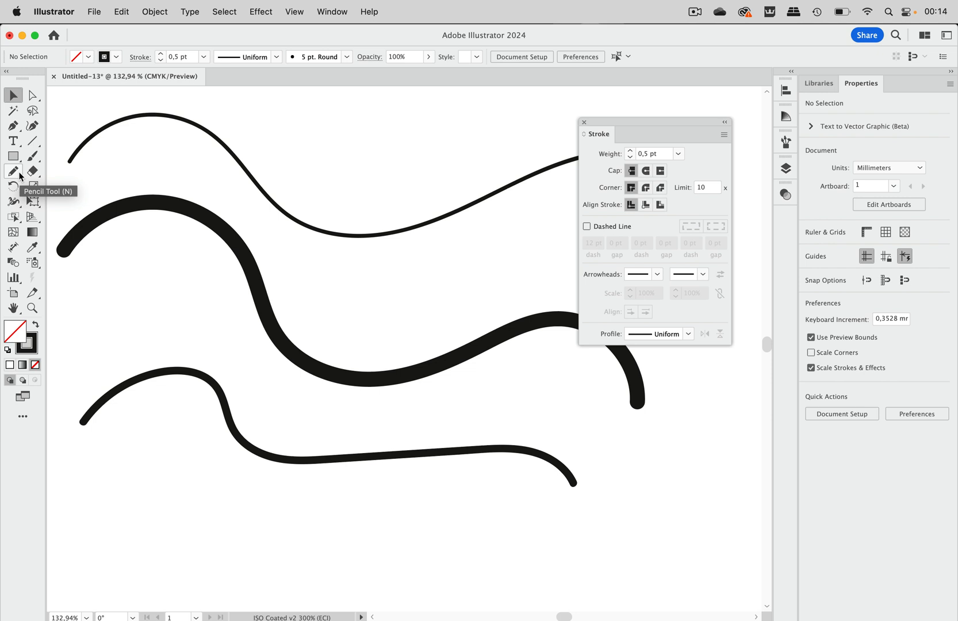
mouse_move(170, 163)
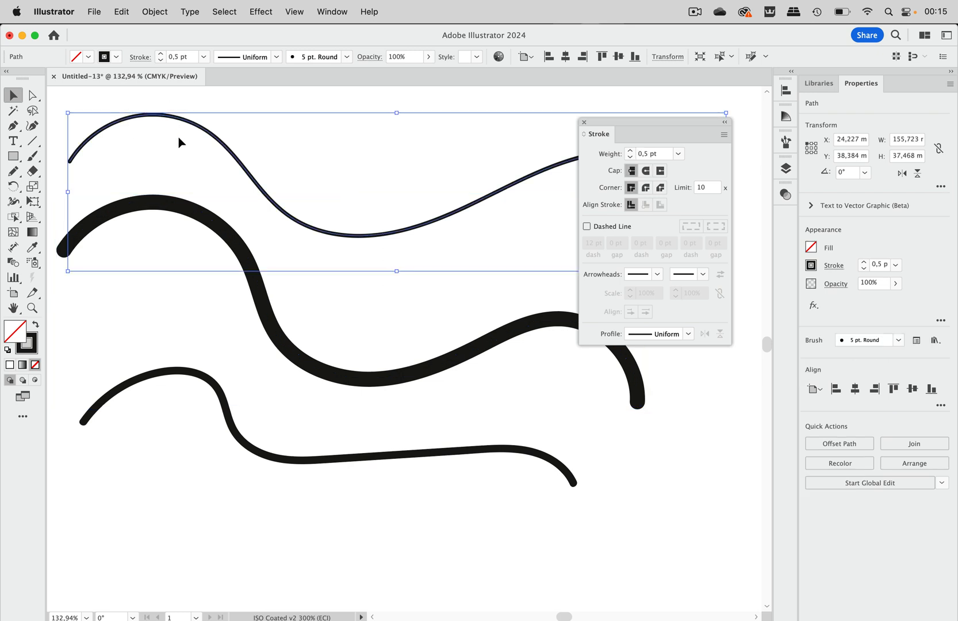
mouse_move(366, 109)
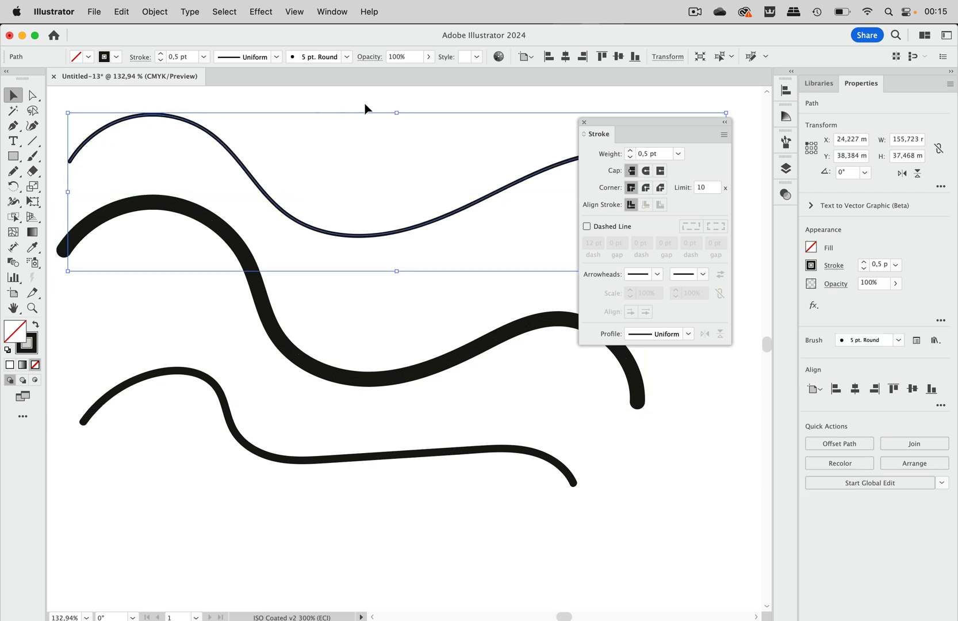
Step: Change the top path's brush from 5 pt. Round to Basic
left_click(346, 56)
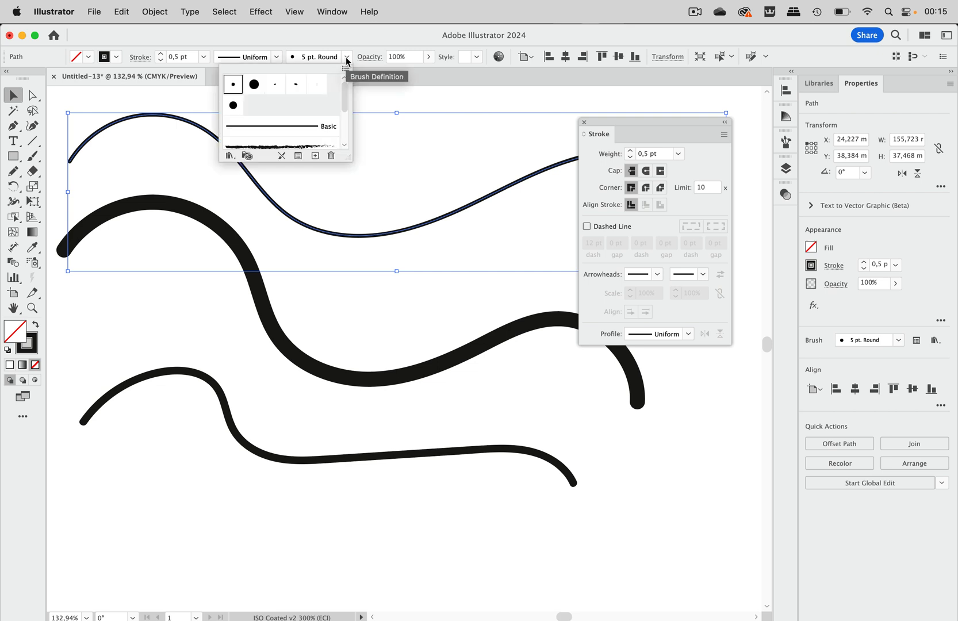
mouse_move(286, 138)
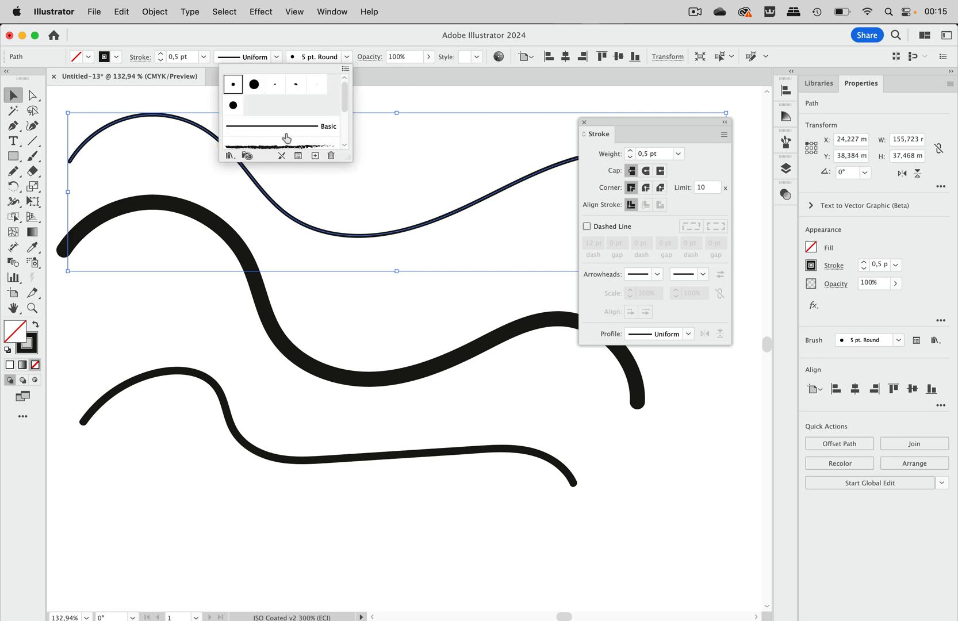
mouse_move(287, 131)
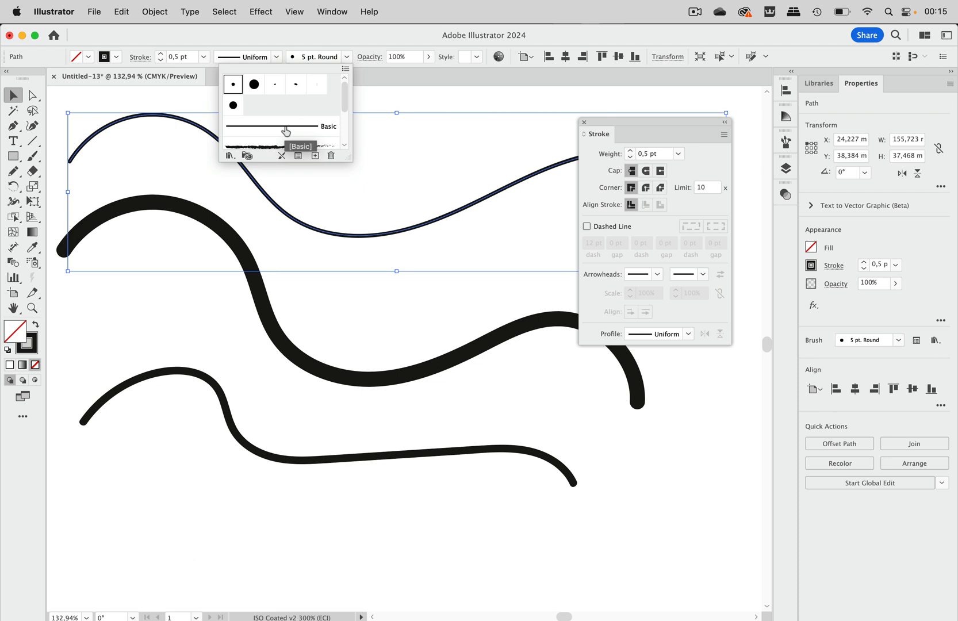
left_click(281, 126)
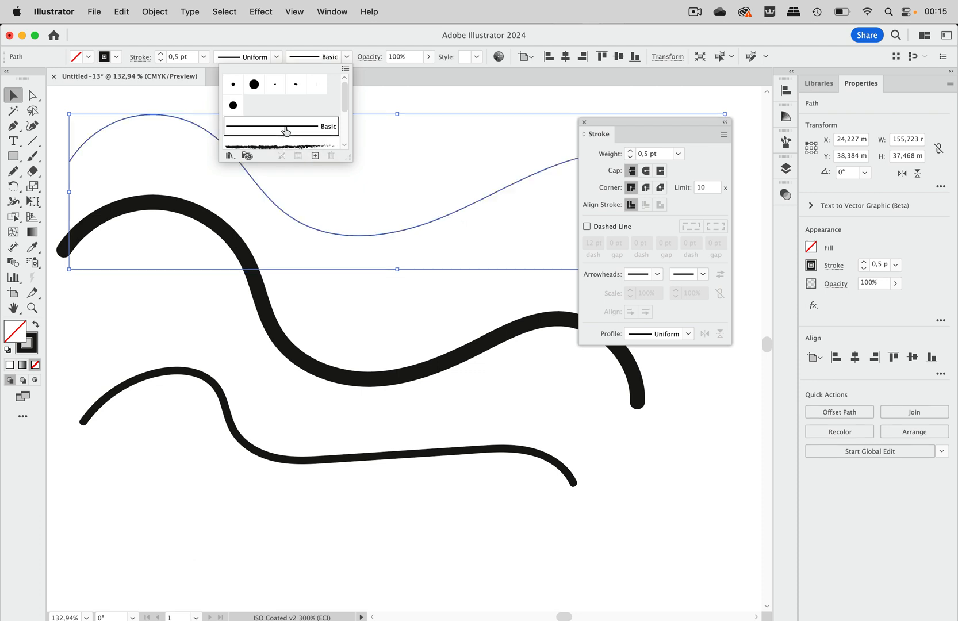
left_click(284, 127)
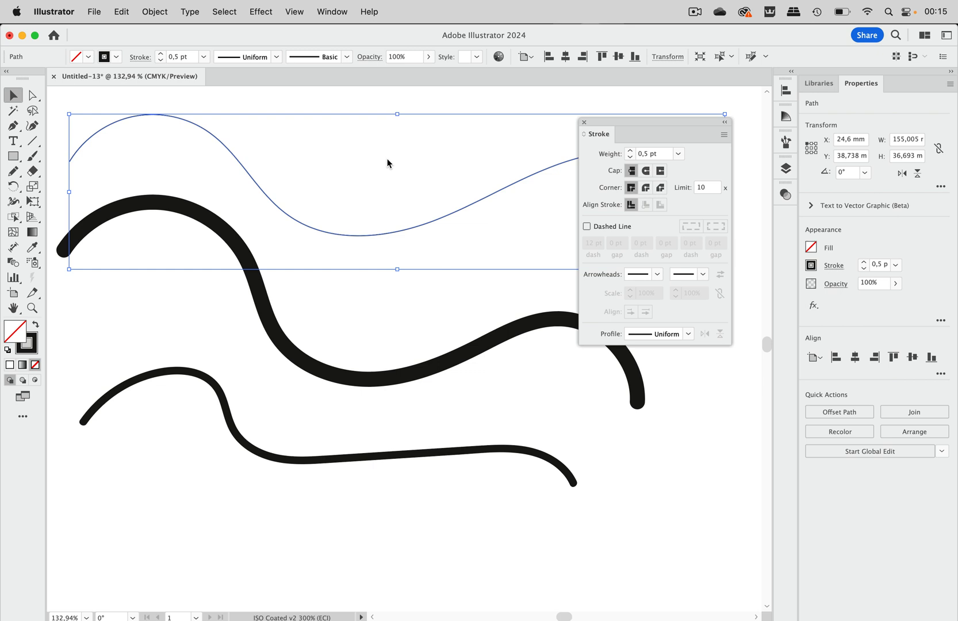
Step: Raise the top Basic path's stroke weight from 0.5 pt to 1 pt
left_click(679, 153)
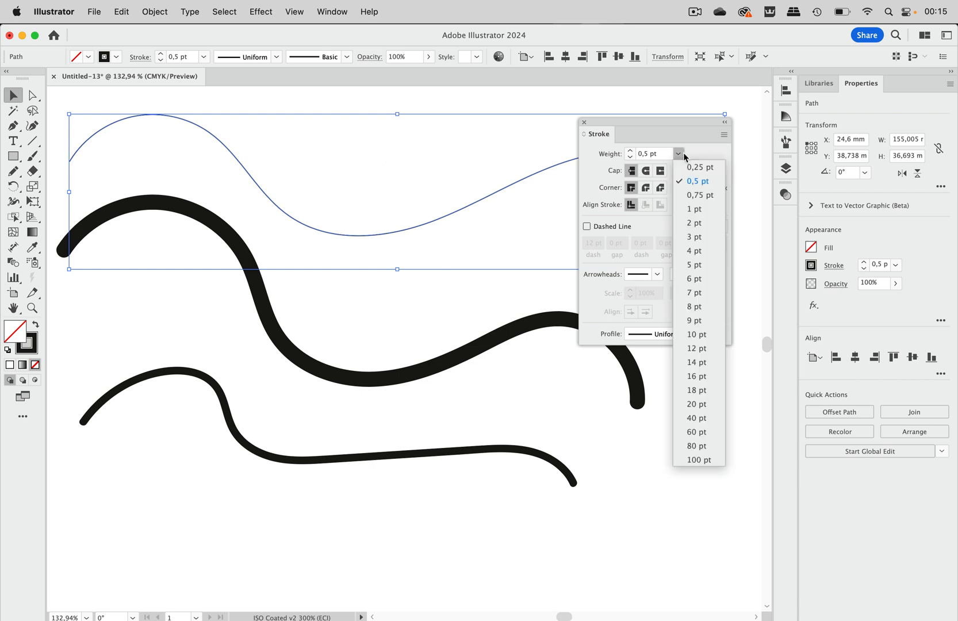
left_click(695, 209)
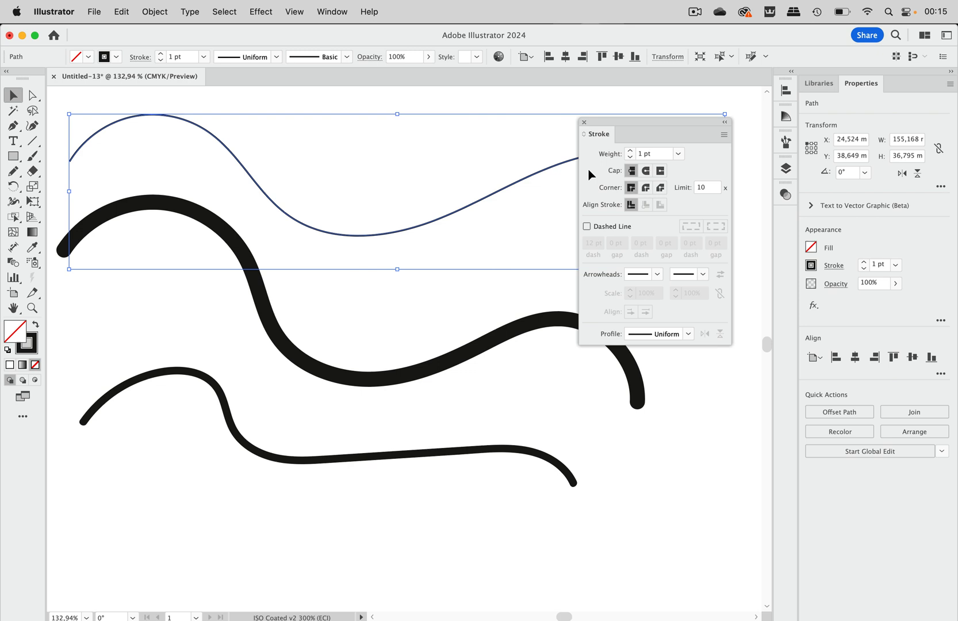
mouse_move(694, 148)
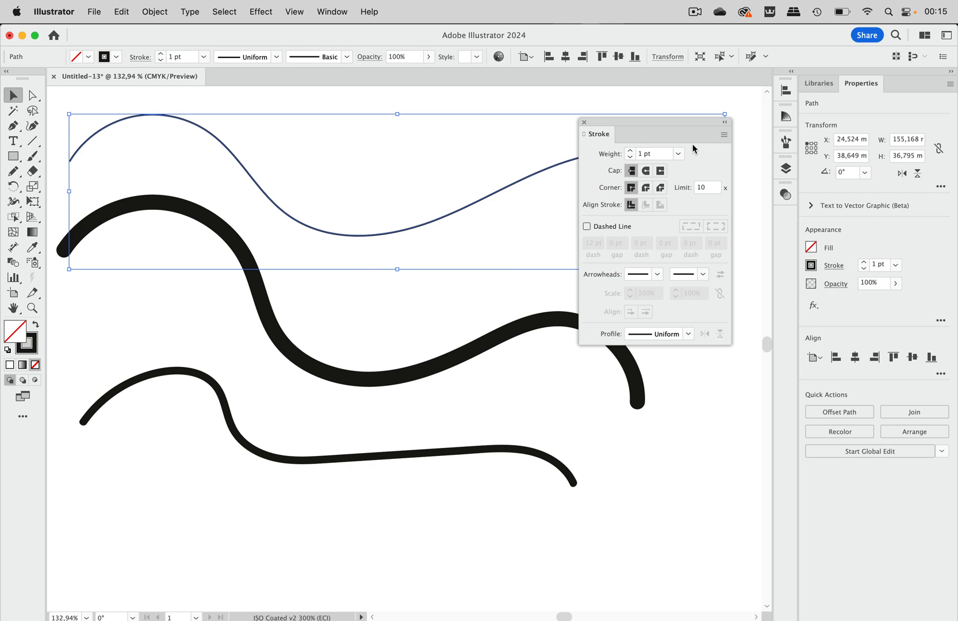